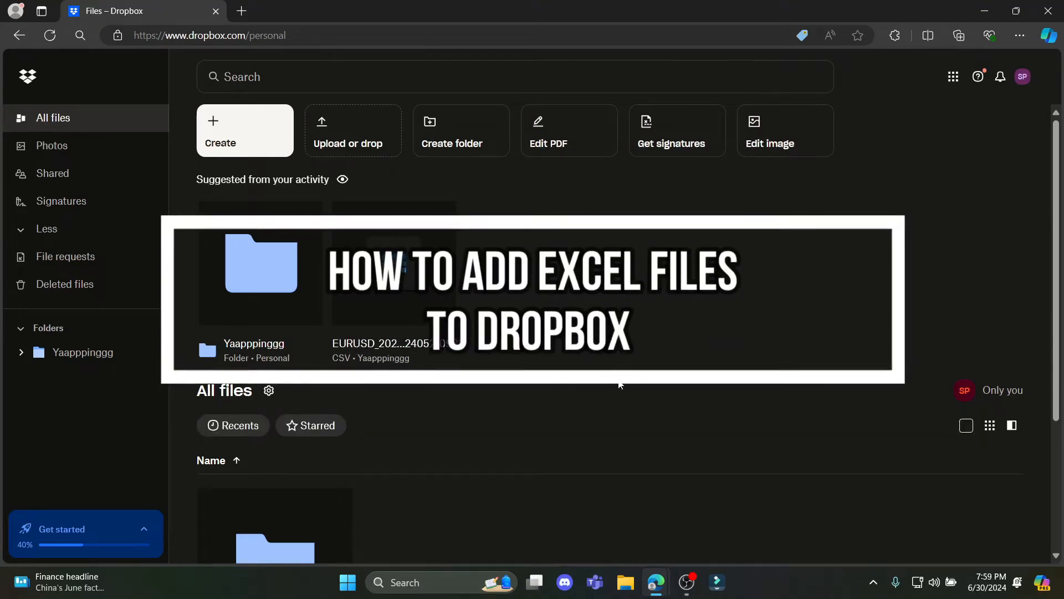
pyautogui.moveTo(623, 353)
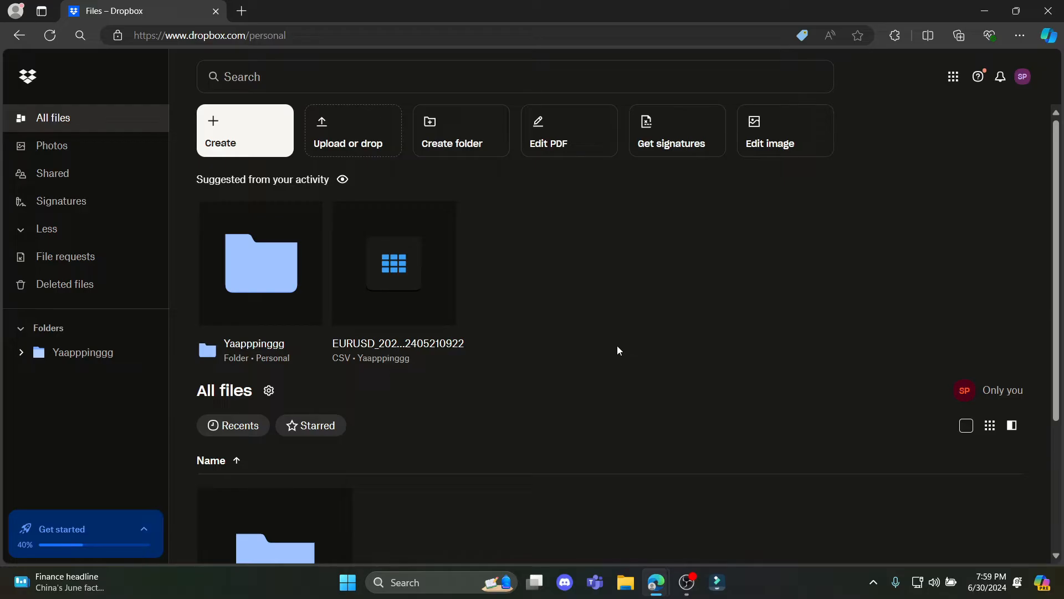
pyautogui.moveTo(639, 234)
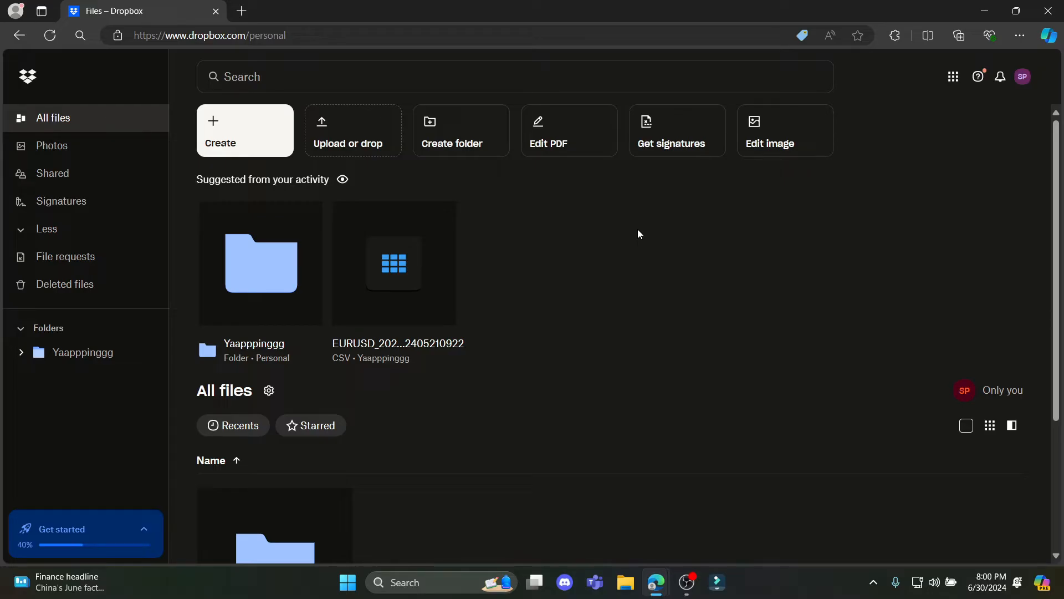
pyautogui.moveTo(332, 92)
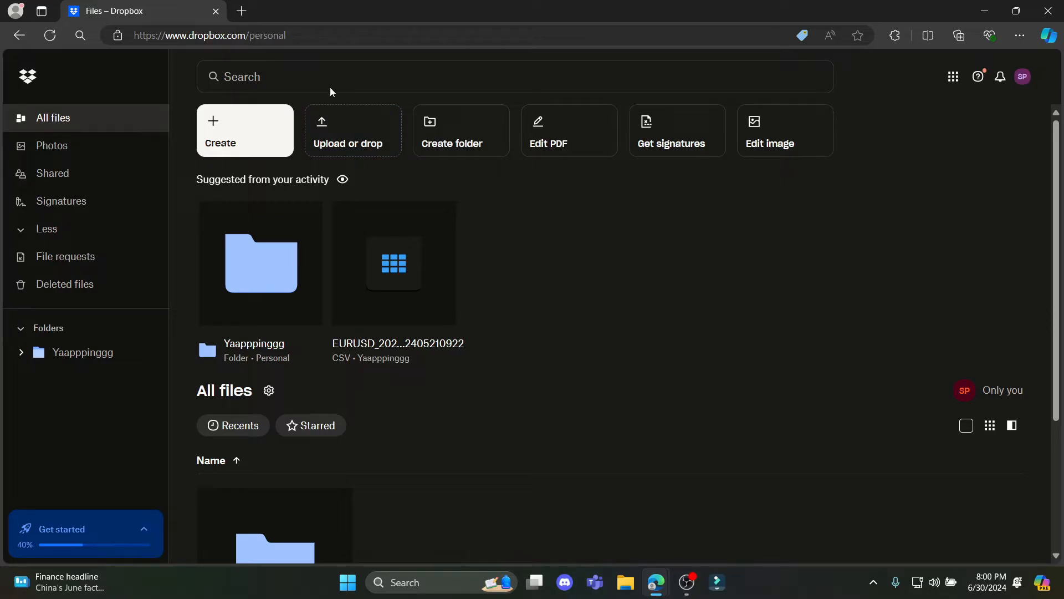
pyautogui.moveTo(711, 167)
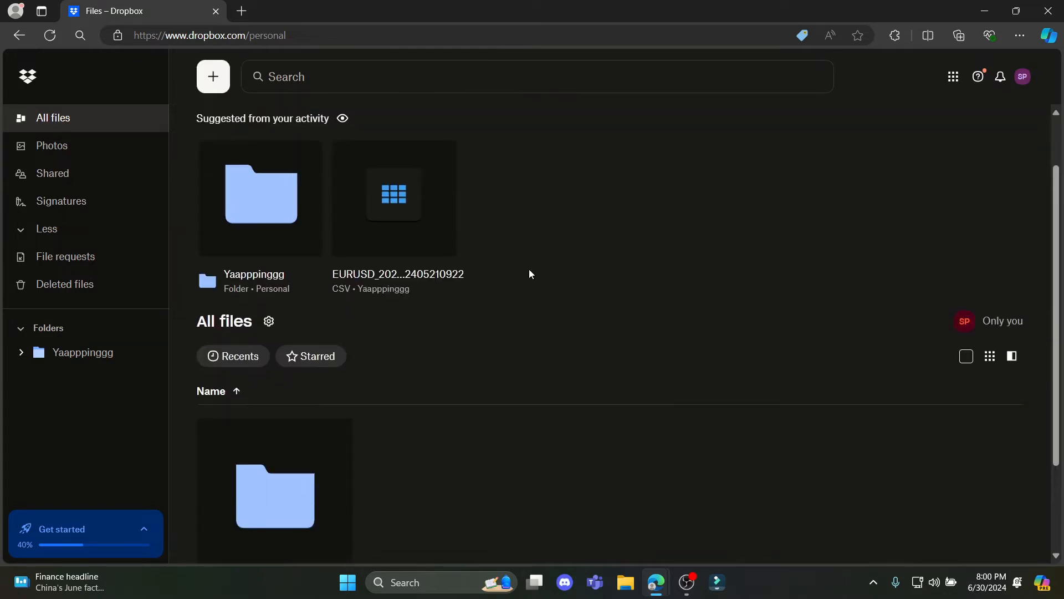
# Step: Show the upload choices for a file, a folder, or a Google Drive import
pyautogui.click(213, 76)
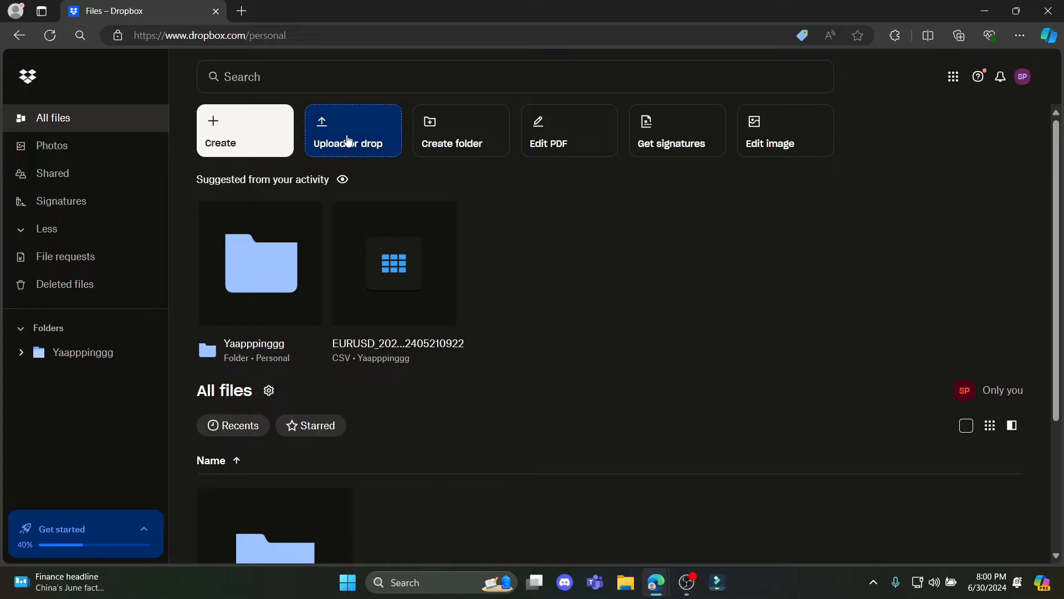
pyautogui.click(353, 131)
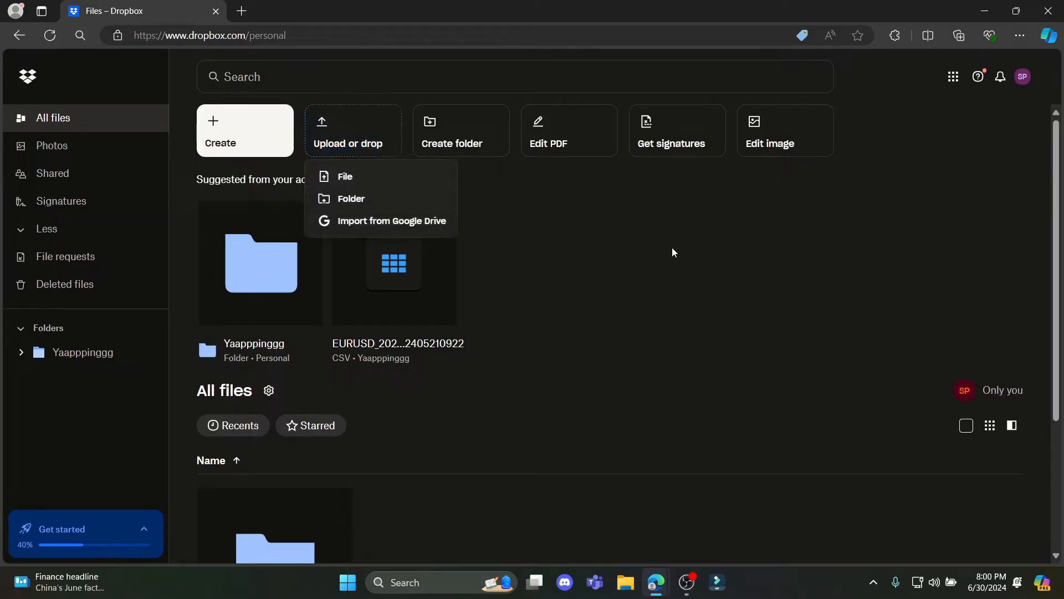
pyautogui.click(671, 251)
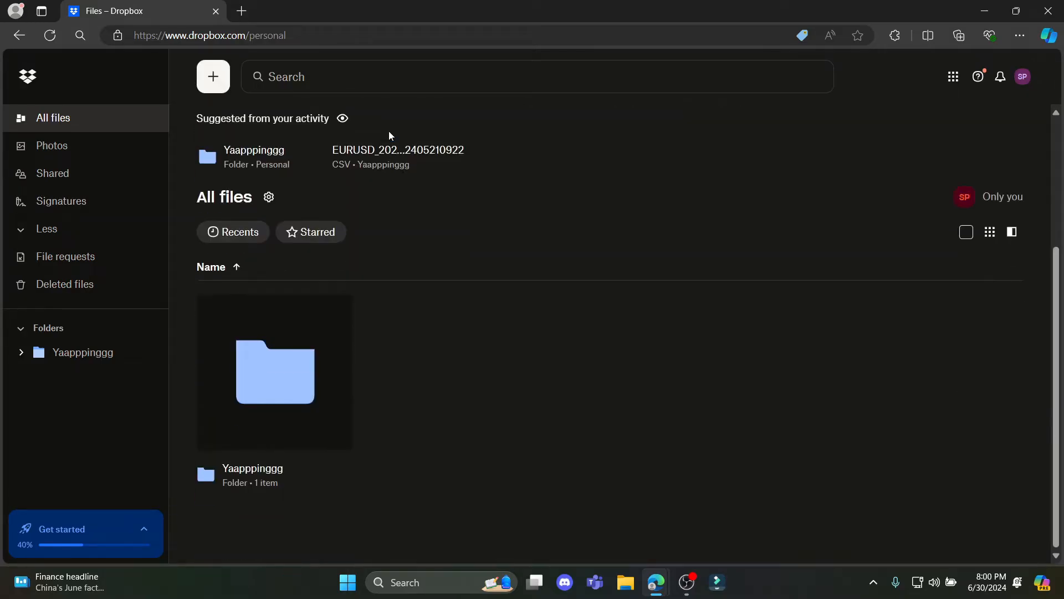
pyautogui.click(213, 77)
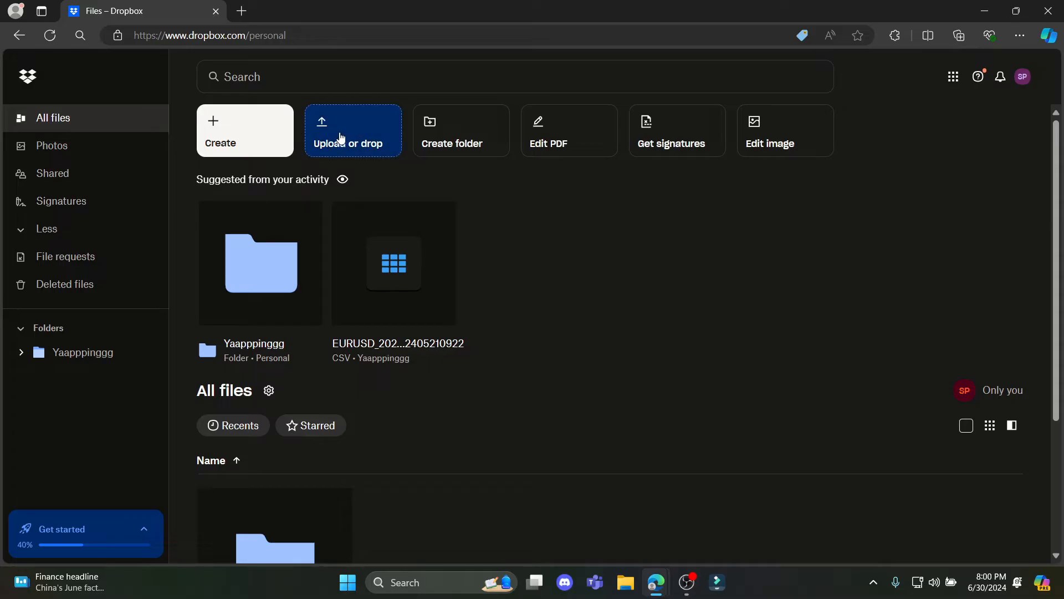
pyautogui.click(353, 130)
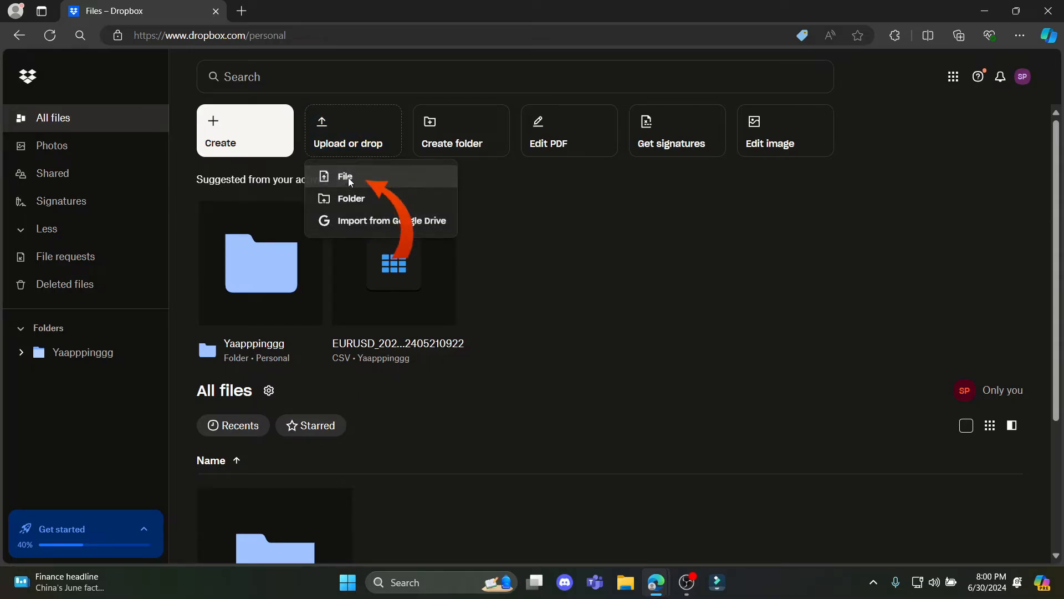
# Step: Choose to upload a file and browse Downloads down to the older Excel workbooks
pyautogui.click(346, 177)
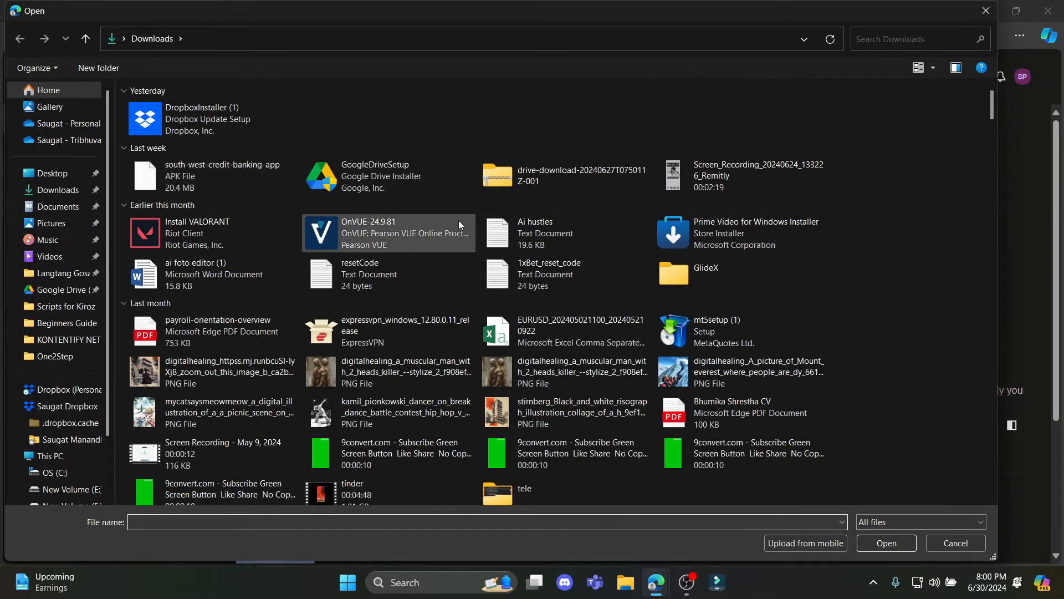
pyautogui.click(541, 330)
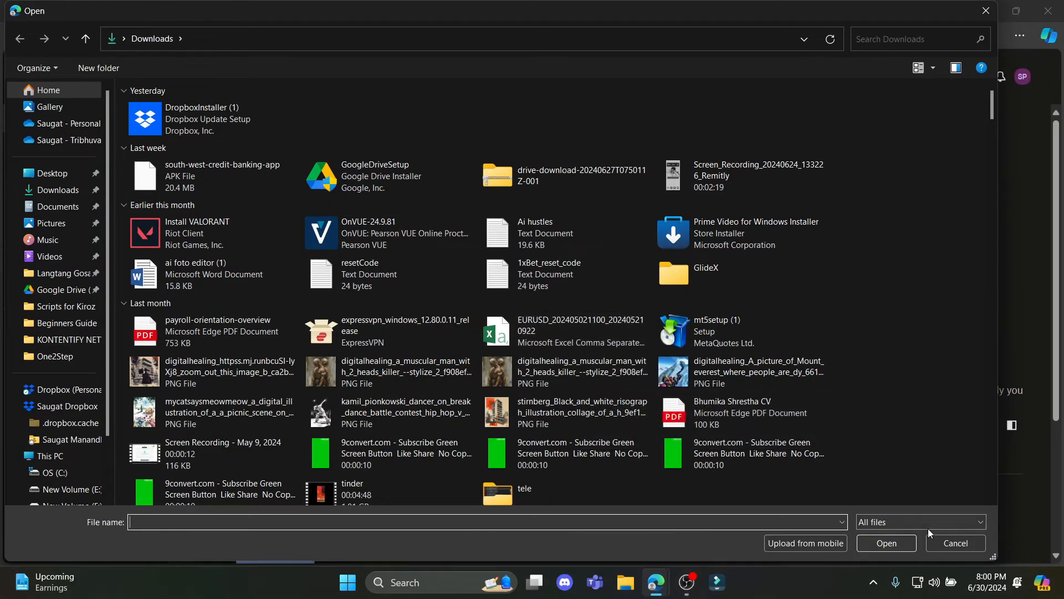
pyautogui.moveTo(713, 209)
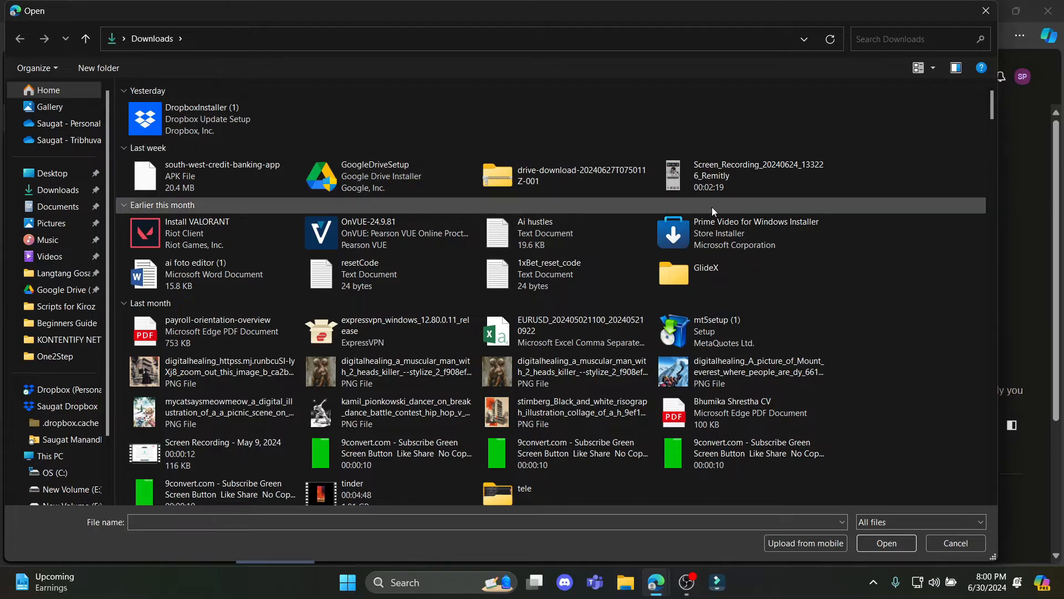
pyautogui.scroll(-3)
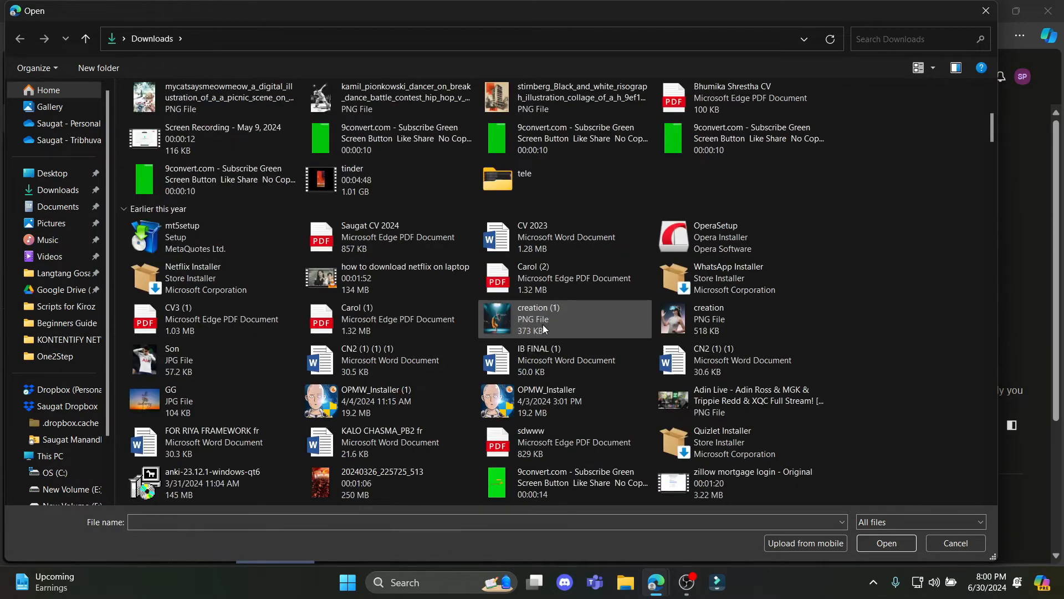
pyautogui.moveTo(604, 325)
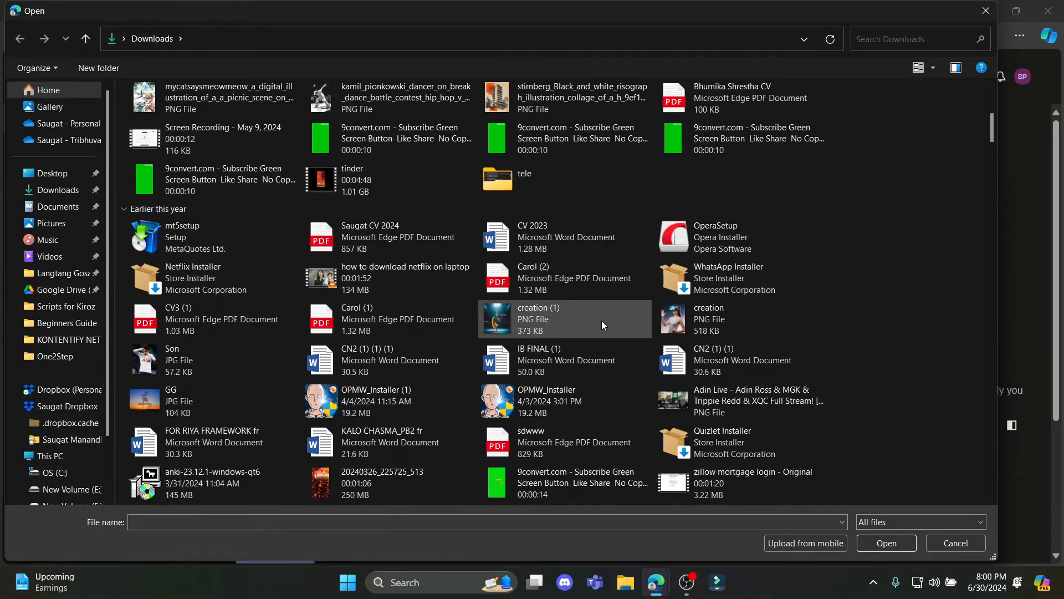
pyautogui.scroll(-3)
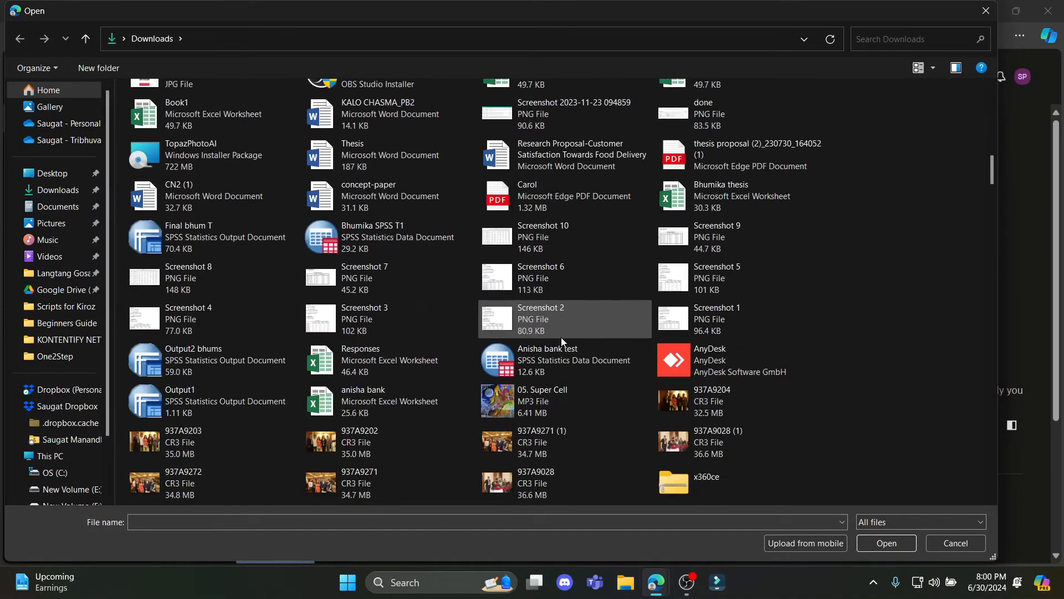
pyautogui.scroll(3)
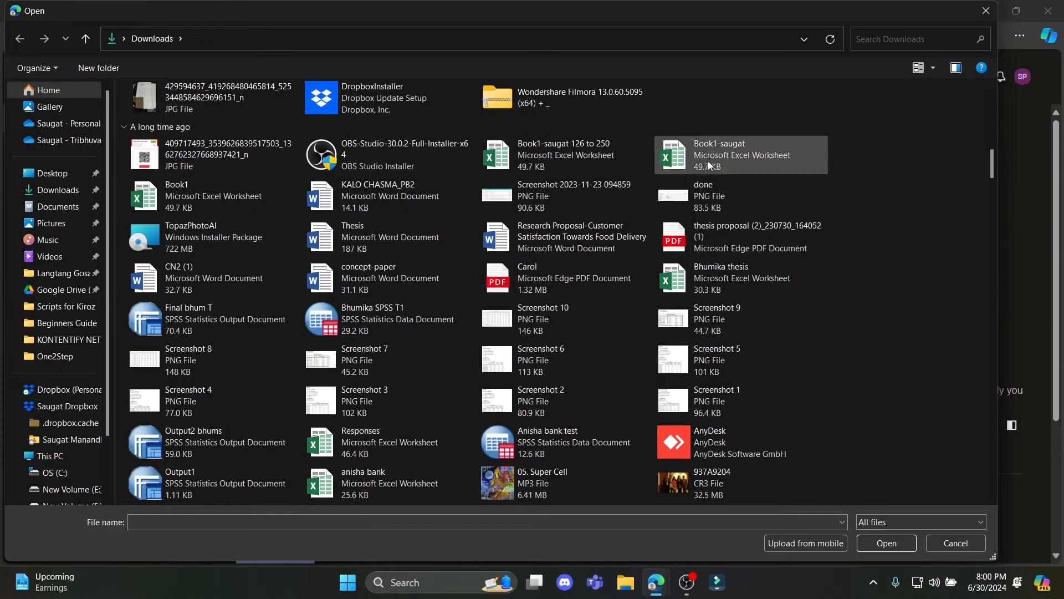
pyautogui.moveTo(212, 195)
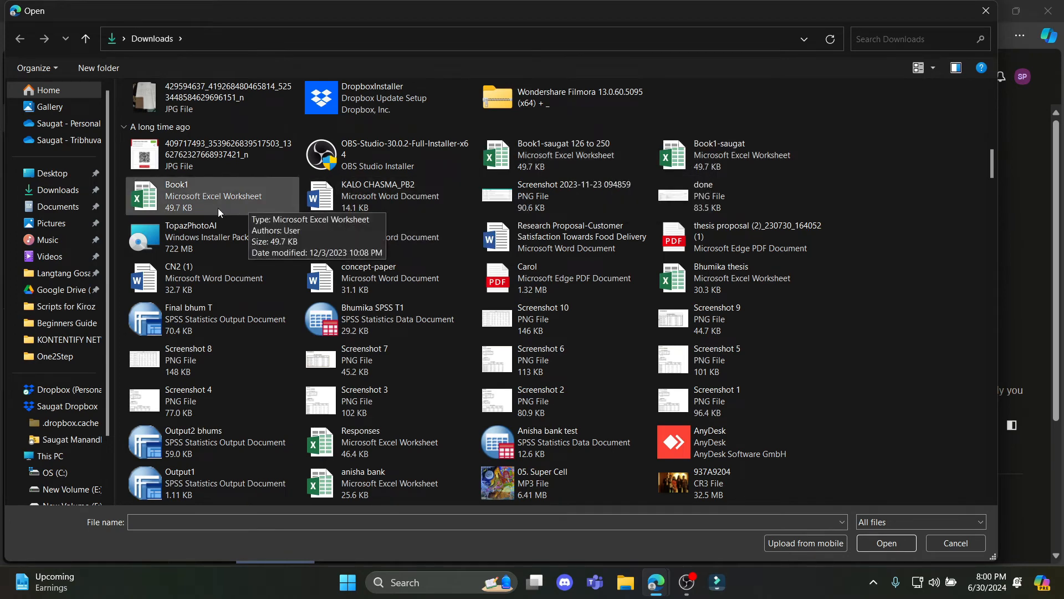
# Step: Upload Book1-saugat 126 to 250.xlsx to the personal folder and preview its sheet
pyautogui.click(885, 542)
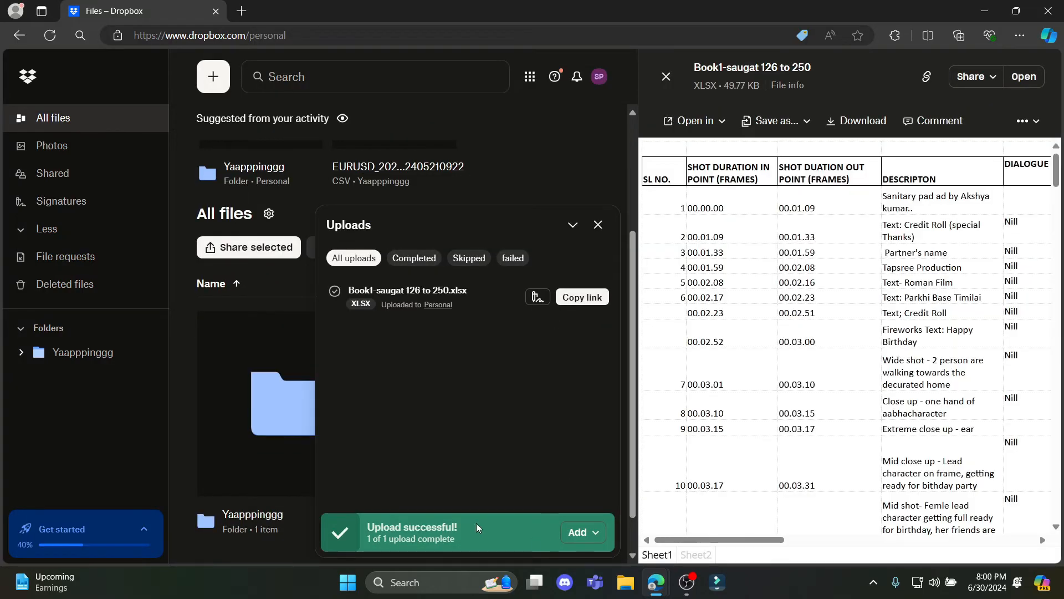
pyautogui.click(695, 555)
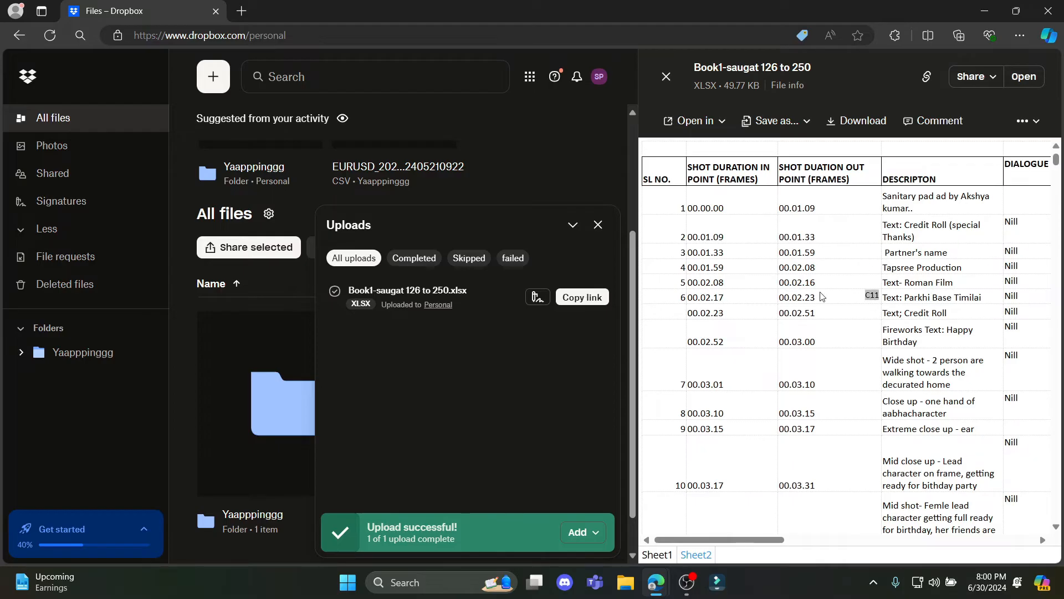
pyautogui.scroll(-3)
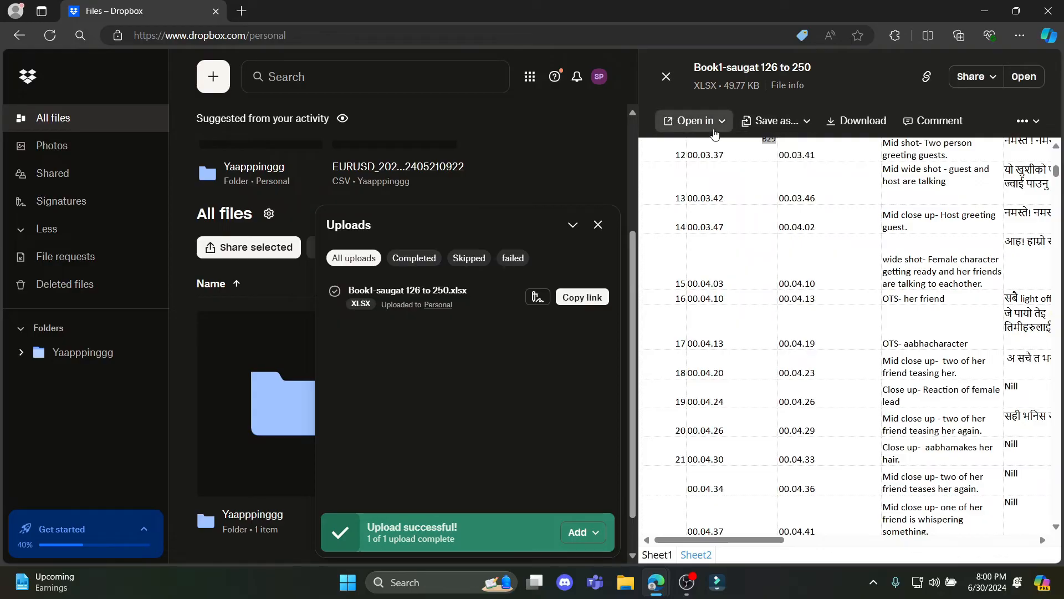
pyautogui.moveTo(1024, 76)
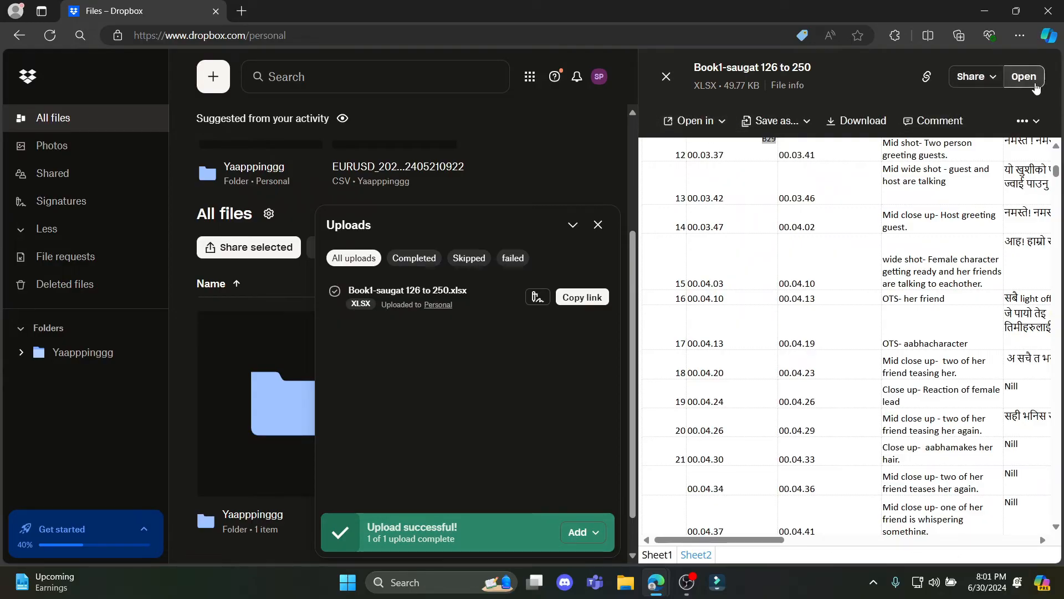
# Step: View the uploaded workbook's Sheet1 shot list in full-page preview
pyautogui.click(1024, 77)
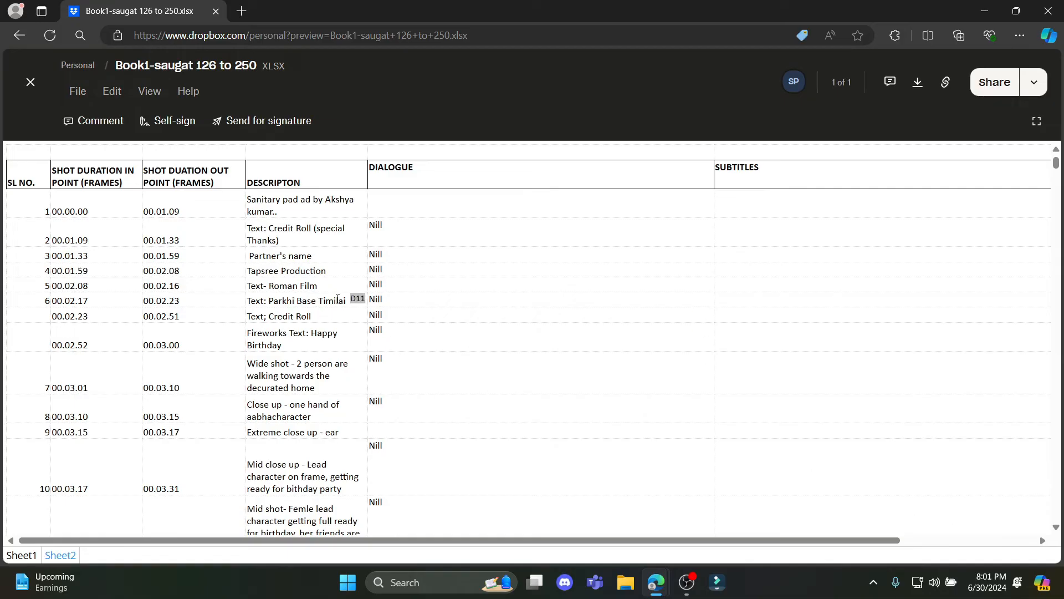
pyautogui.moveTo(917, 81)
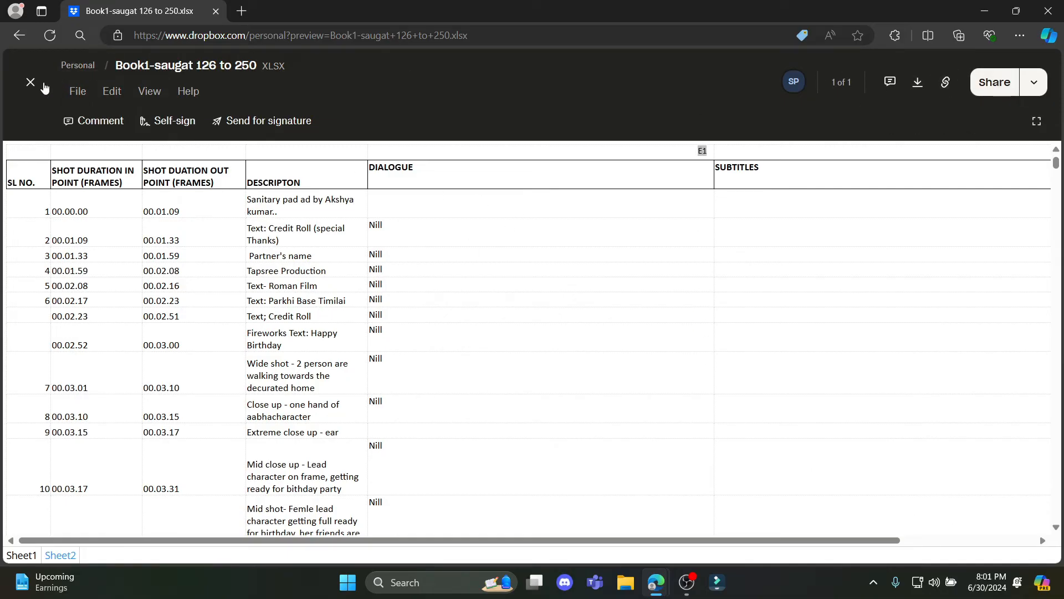
# Step: Close the preview and return to the personal folder listing the uploaded workbook
pyautogui.click(29, 81)
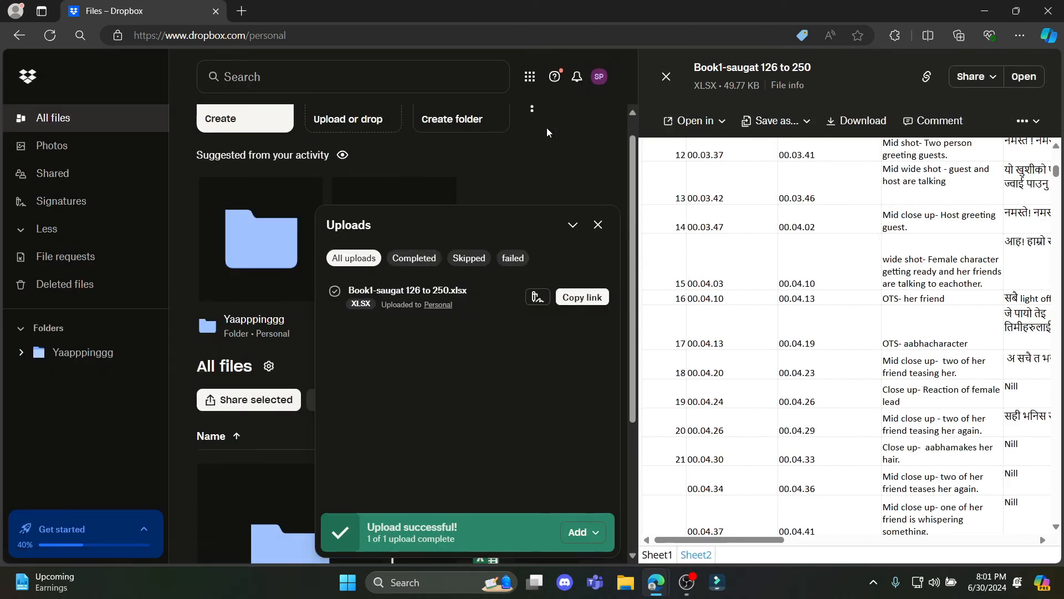
pyautogui.click(665, 76)
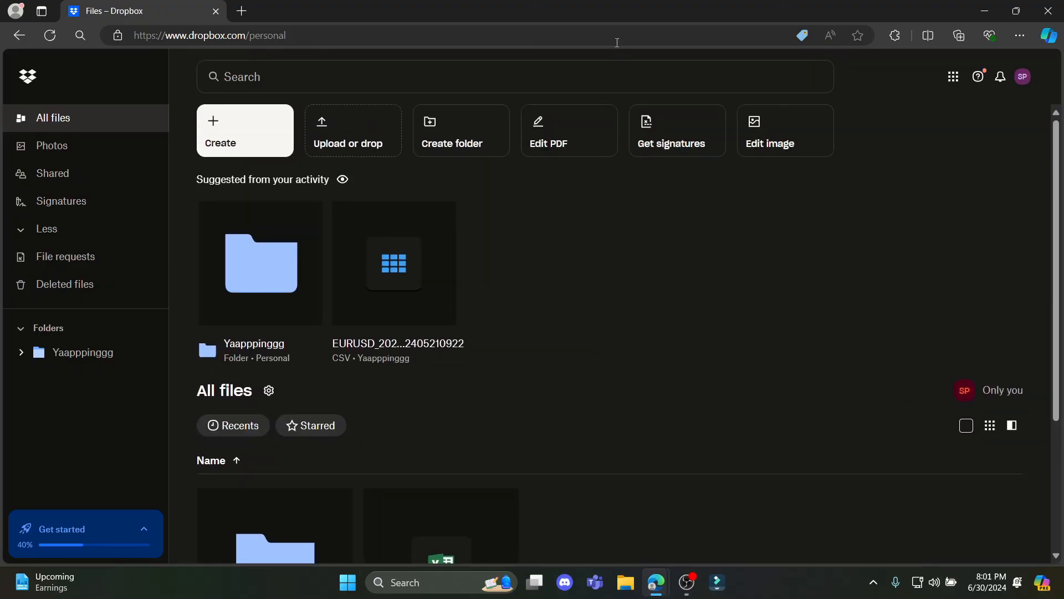
pyautogui.moveTo(619, 5)
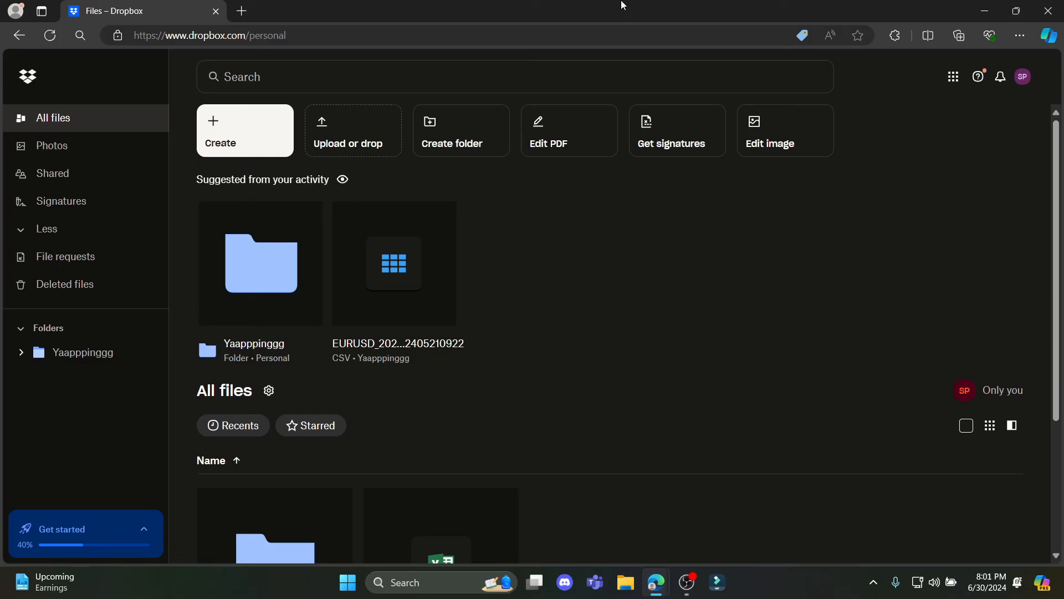